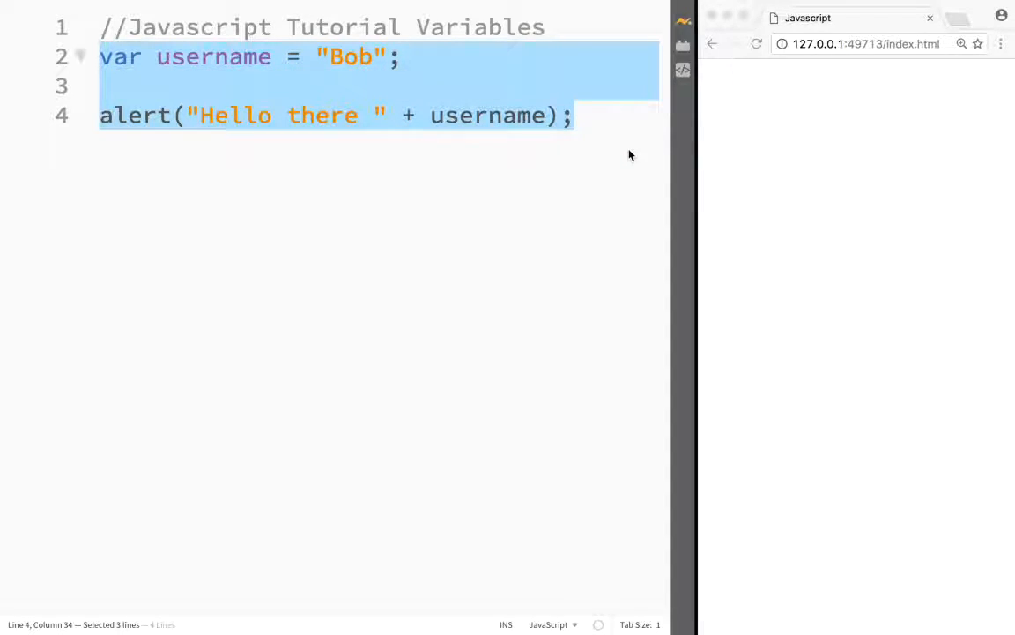
Delete the old variable and alert code, keeping only the tutorial comment.
{"action": "key", "text": "Delete"}
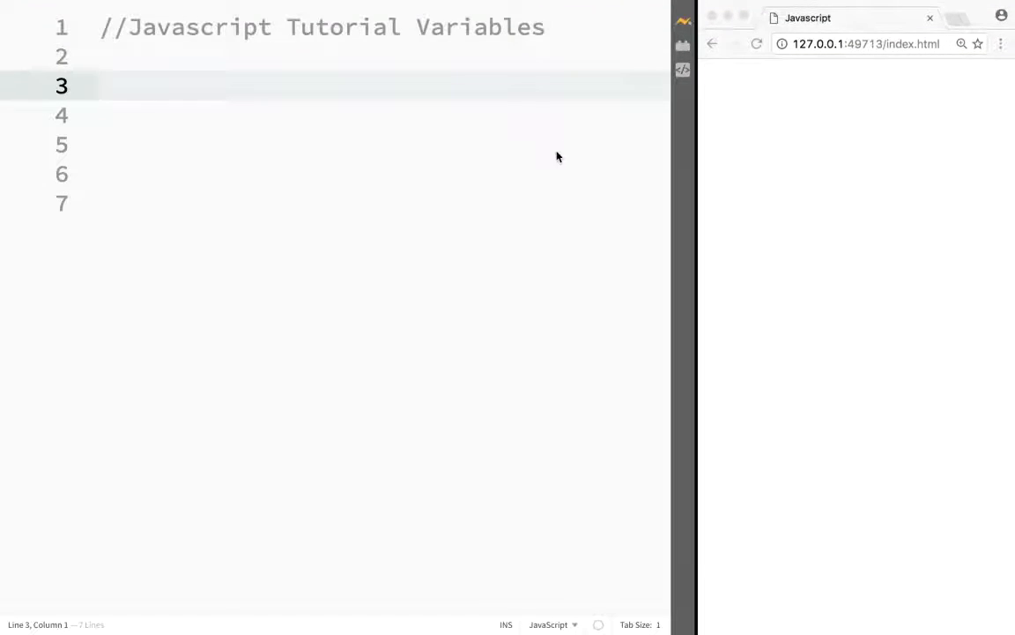
{"action": "mouse_move", "coordinate": [517, 155]}
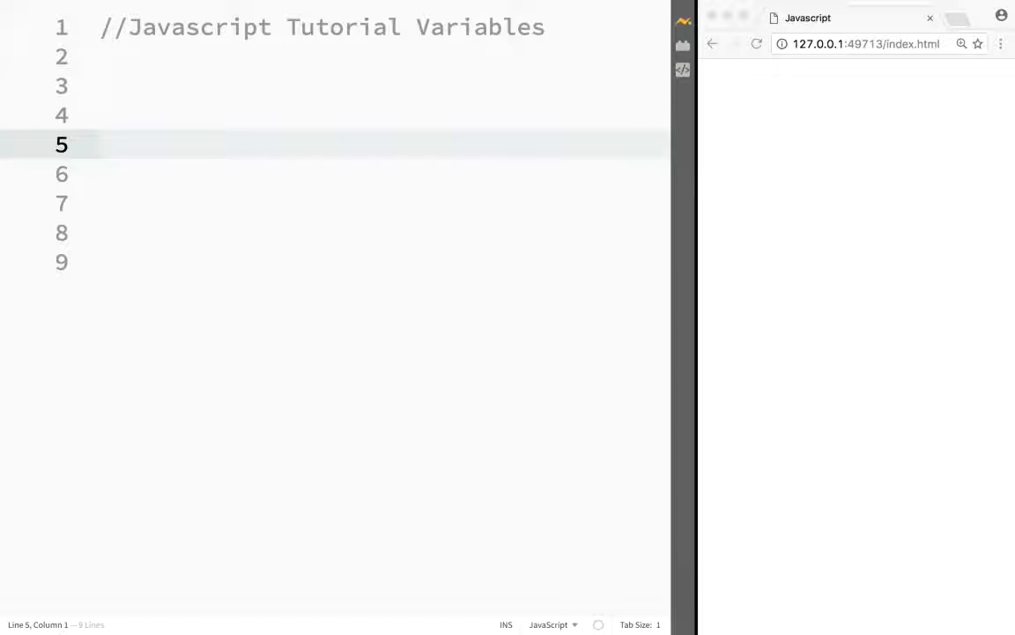
Write alert("Hello there") on line 5.
{"action": "type", "text": "a"}
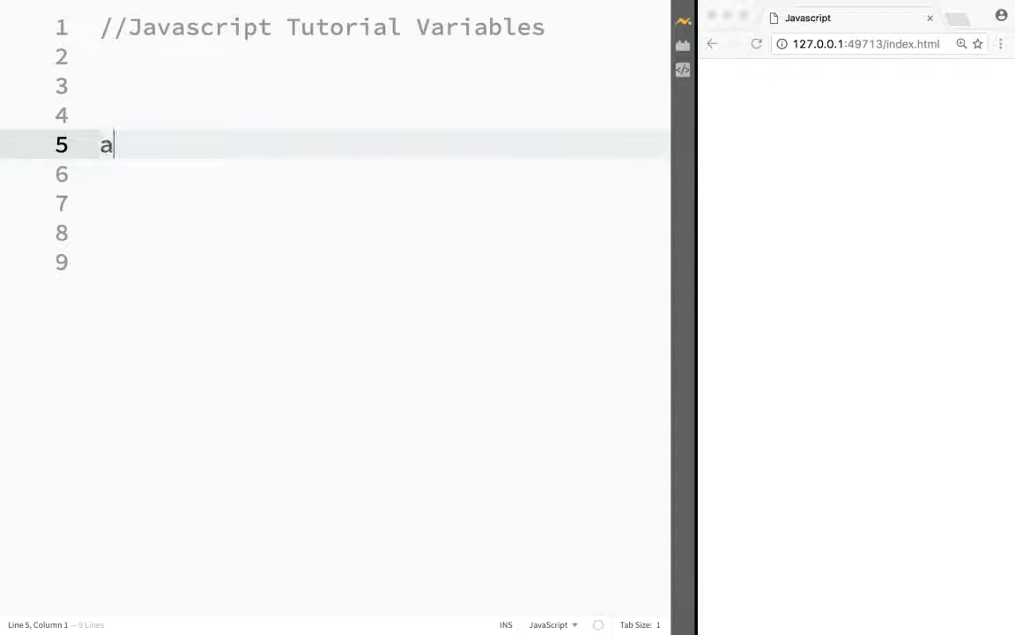
{"action": "type", "text": "lert"}
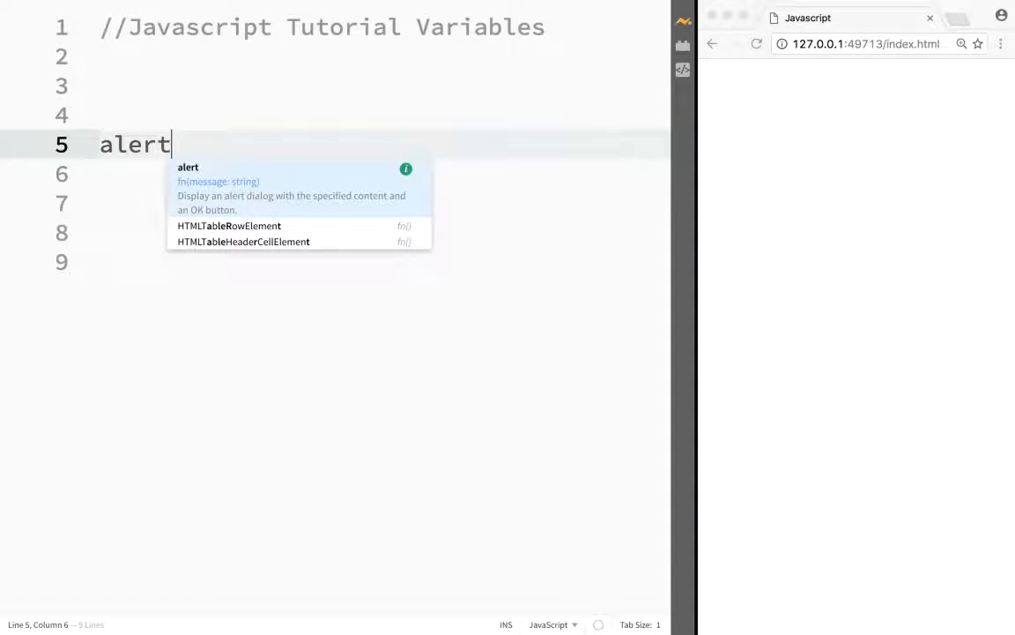
{"action": "type", "text": "(\"\")"}
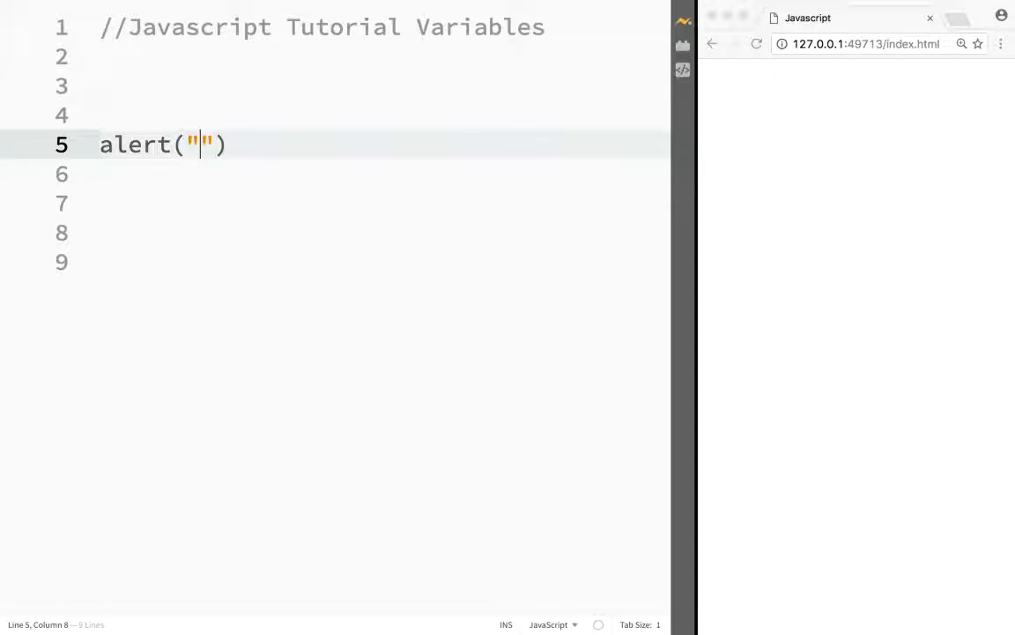
{"action": "type", "text": "Hello the"}
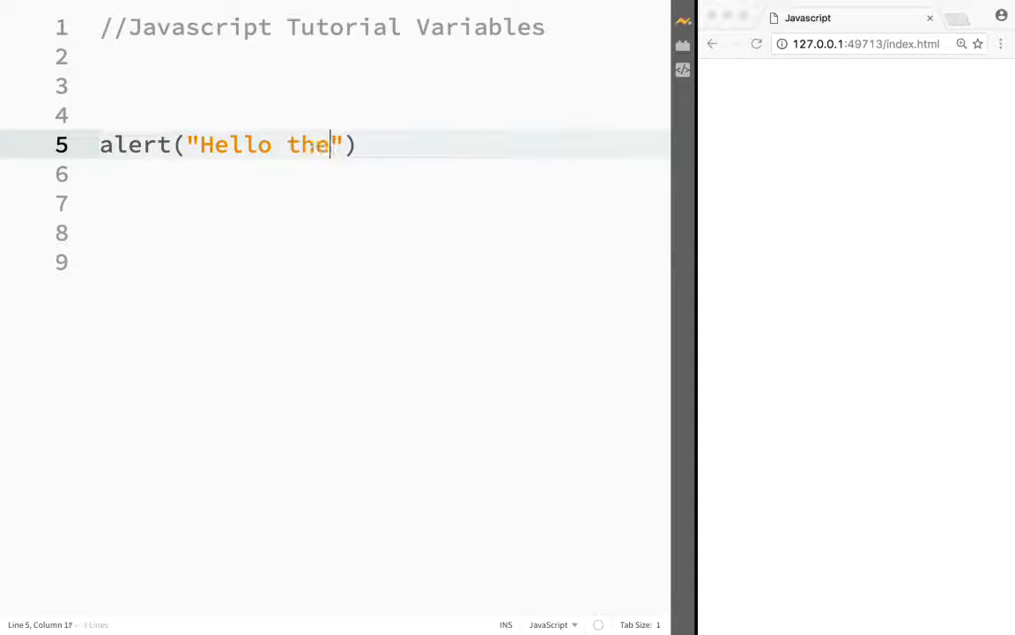
{"action": "type", "text": "re"}
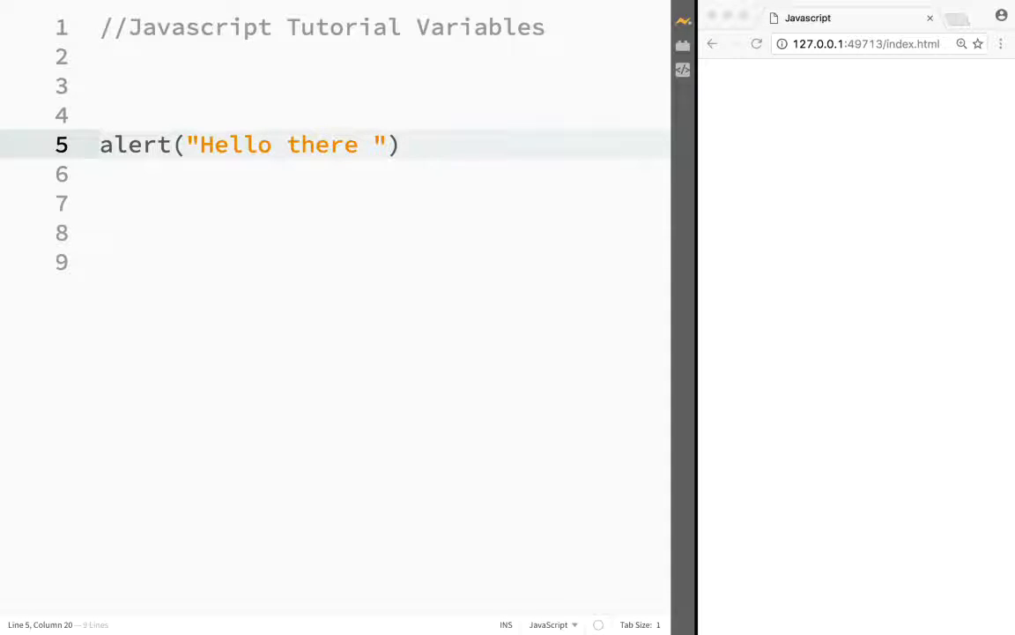
Try the names Bob and Susy in the message, then remove them and the trailing space.
{"action": "type", "text": "Bob"}
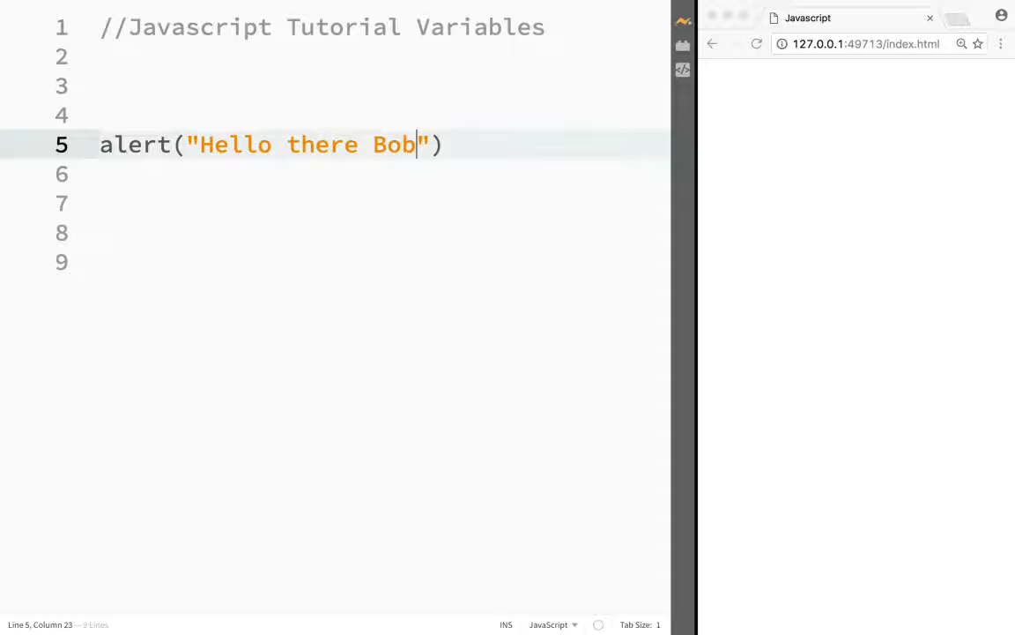
{"action": "key", "text": "Backspace"}
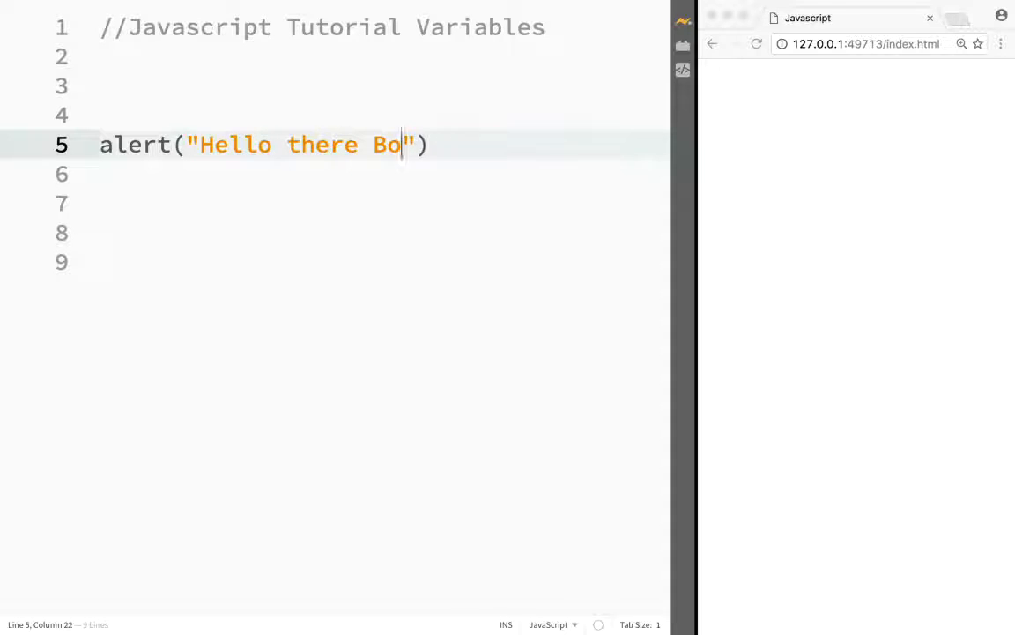
{"action": "type", "text": "Susy"}
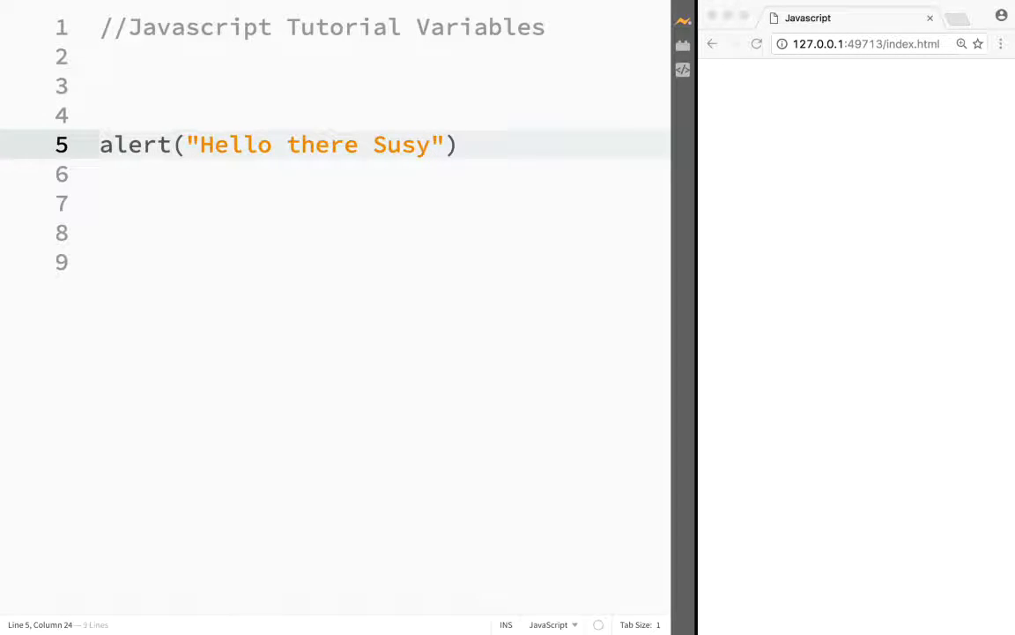
{"action": "key", "text": "Backspace"}
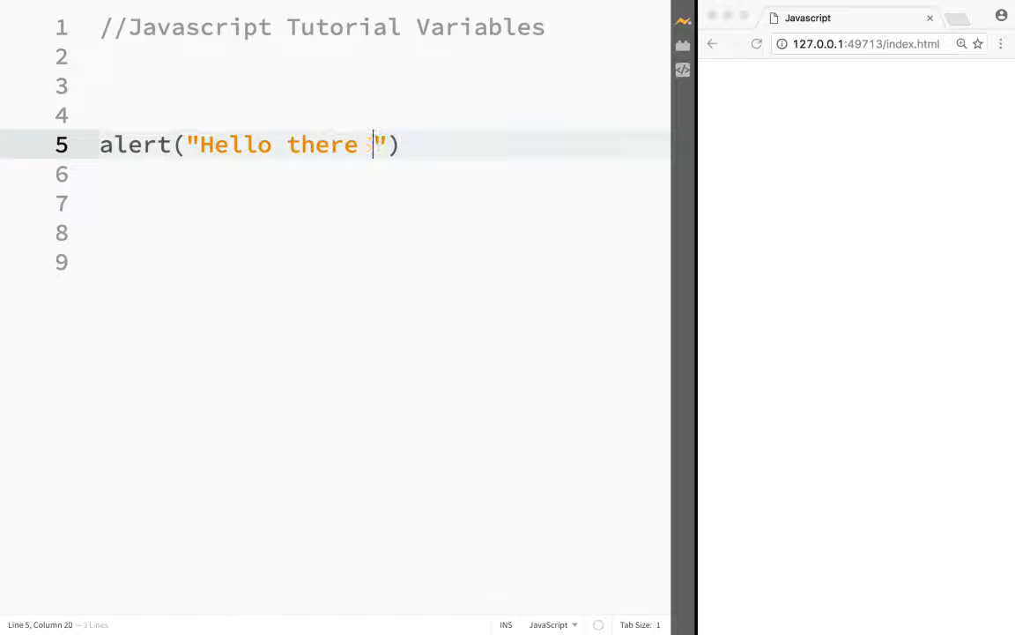
{"action": "key", "text": "Backspace"}
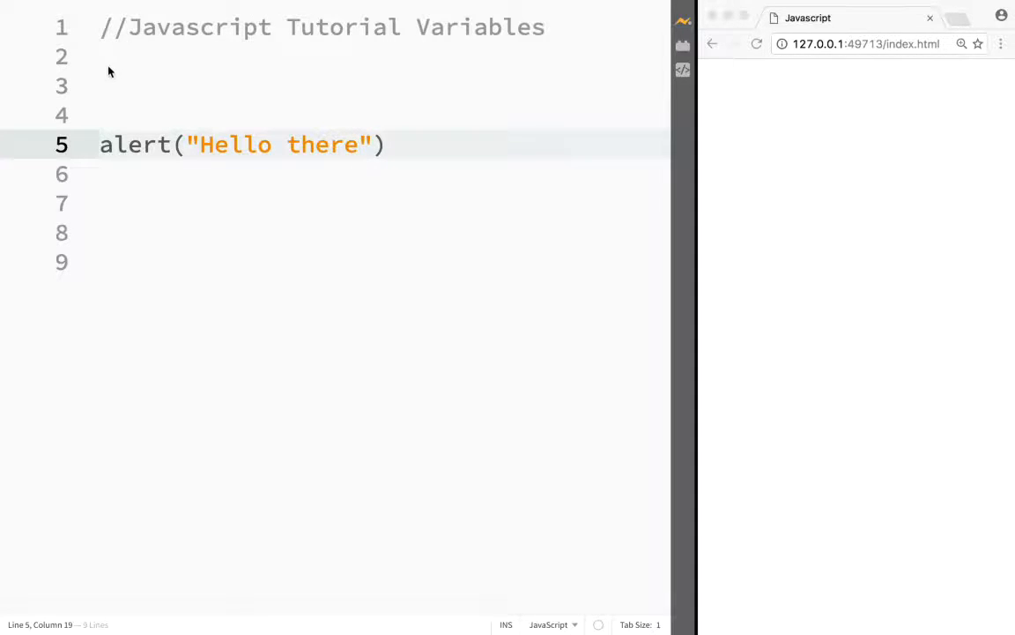
Declare var username = "Bob"; on line 2 above the alert.
{"action": "left_click", "coordinate": [150, 57]}
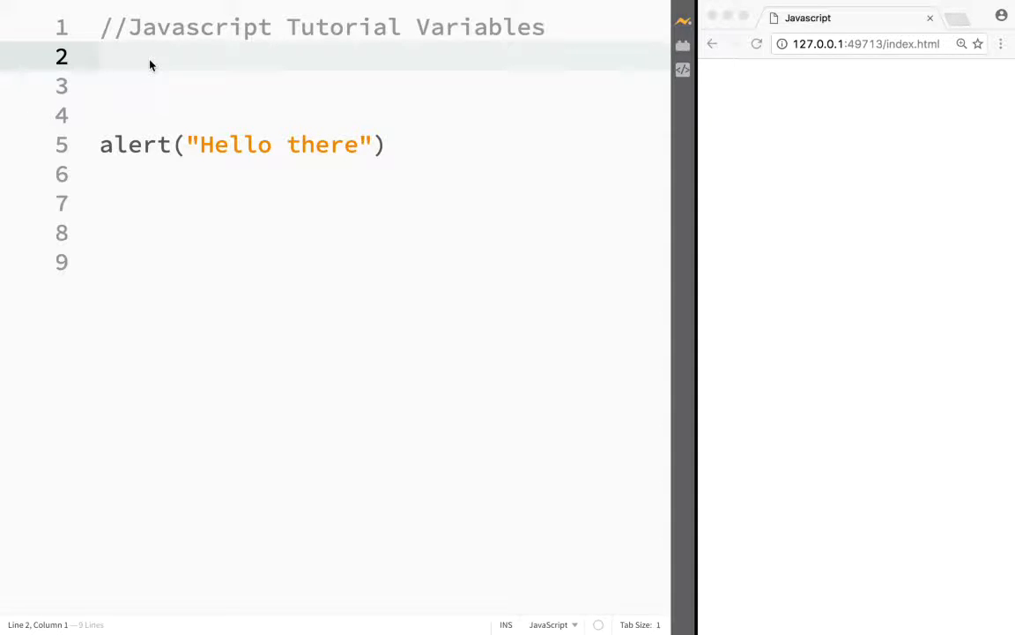
{"action": "type", "text": "var"}
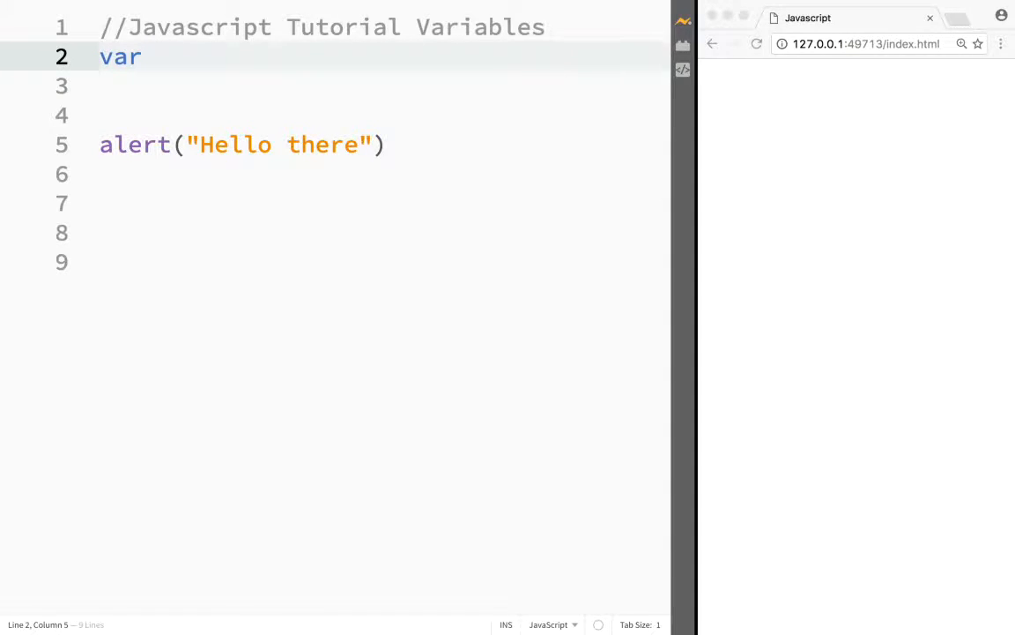
{"action": "type", "text": "user"}
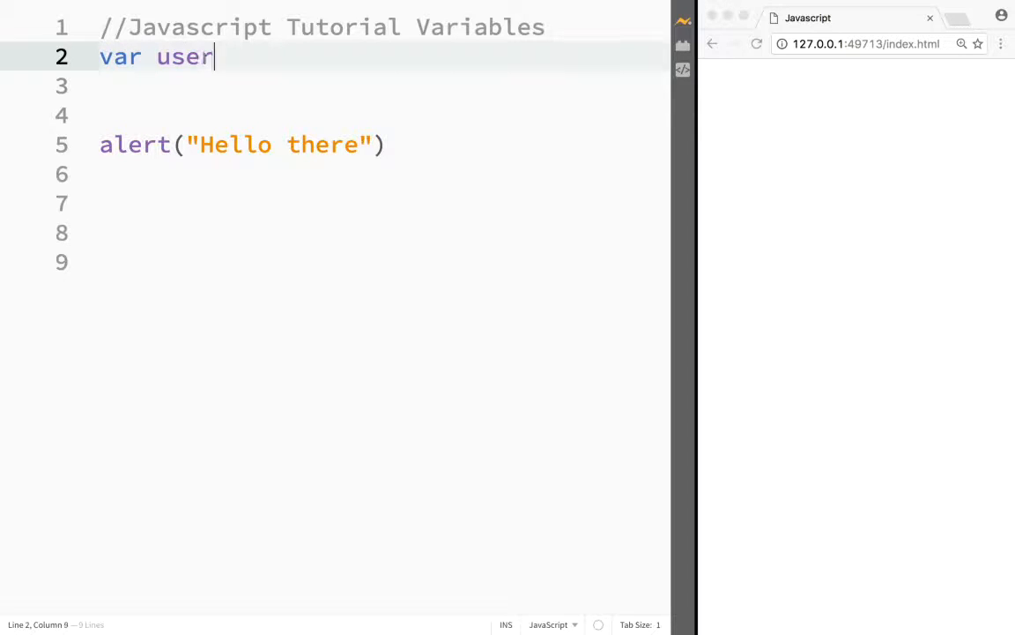
{"action": "type", "text": "name"}
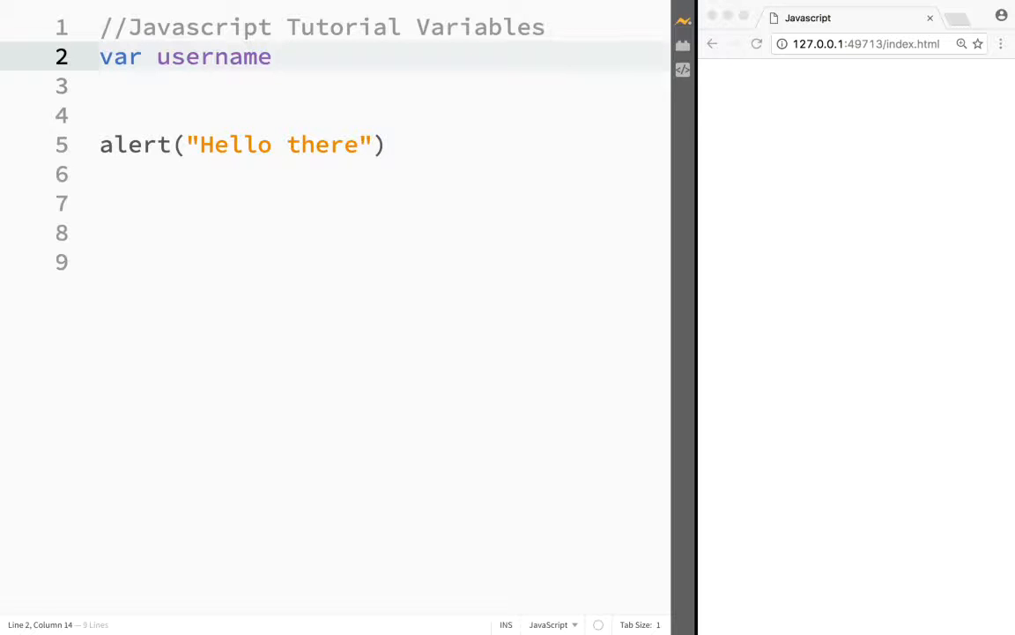
{"action": "type", "text": "="}
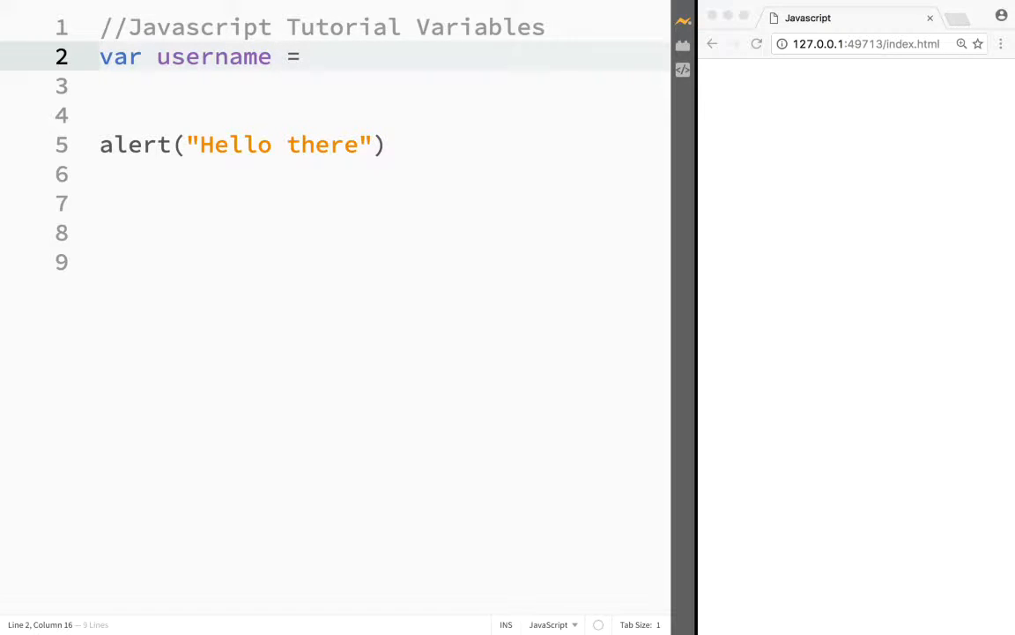
{"action": "type", "text": "\"\""}
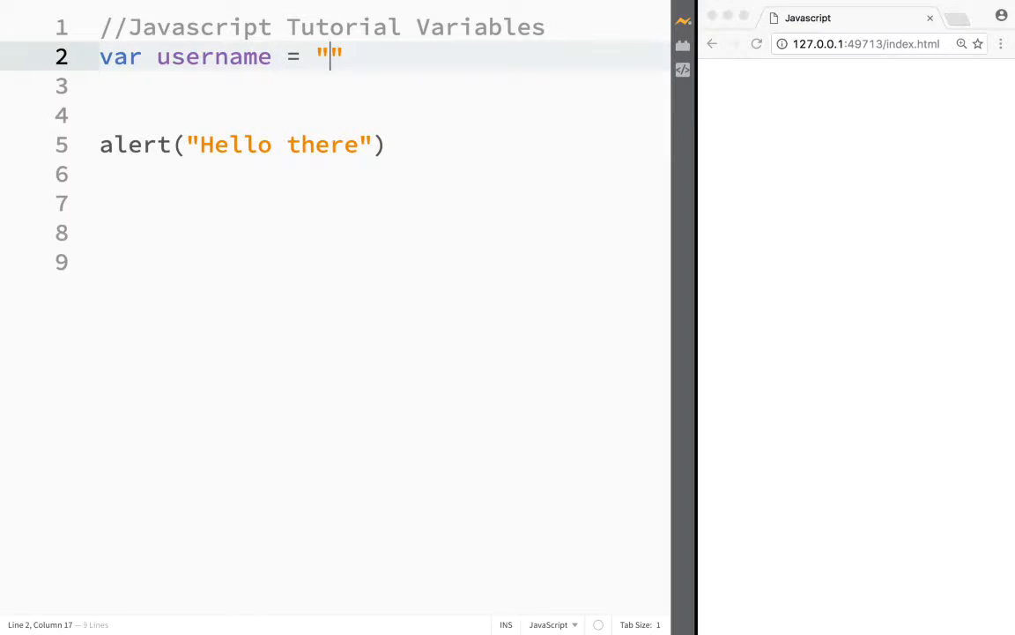
{"action": "type", "text": "Bob"}
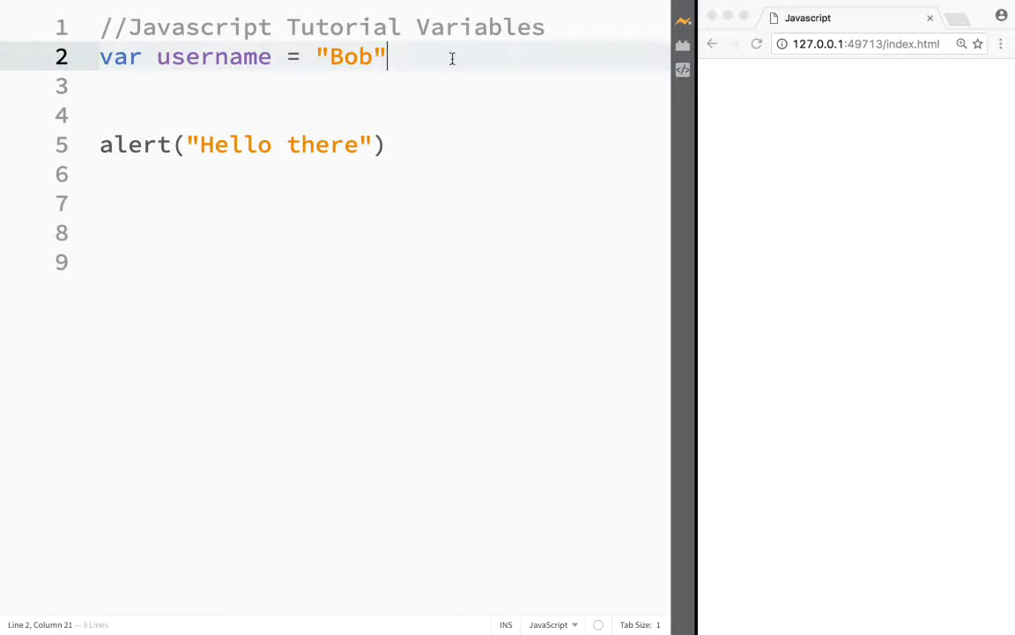
{"action": "type", "text": ";"}
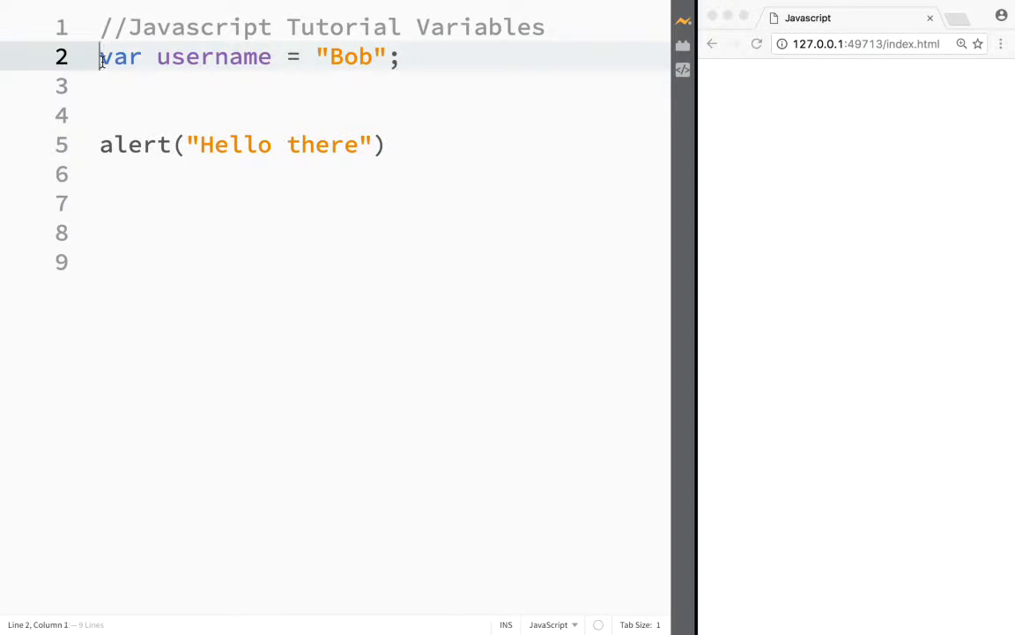
Change the alert to "Hello there " + username so it greets the stored name.
{"action": "left_click", "coordinate": [180, 56]}
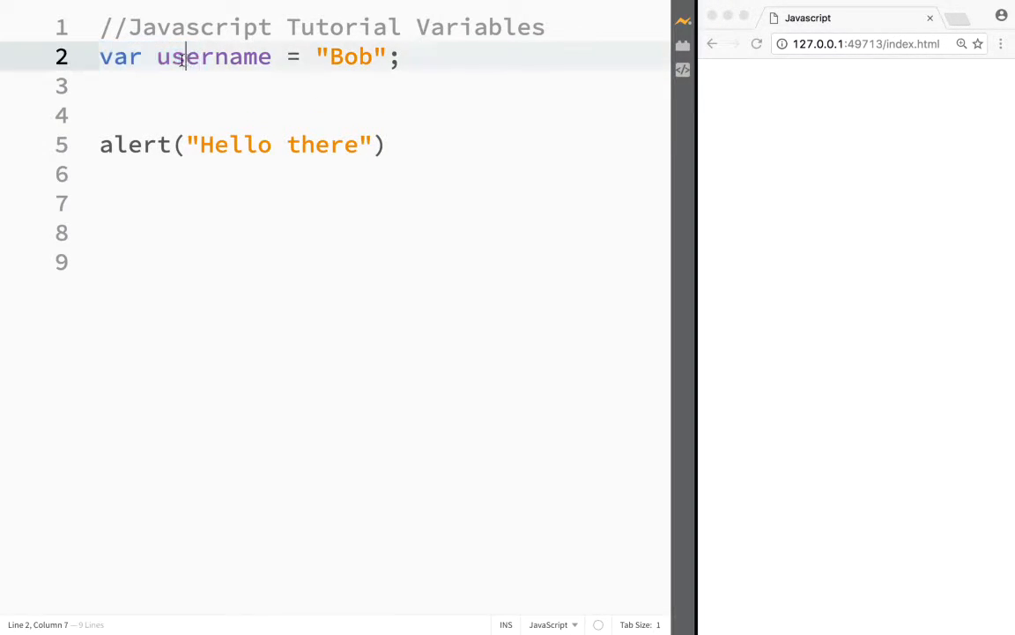
{"action": "double_click", "coordinate": [213, 56]}
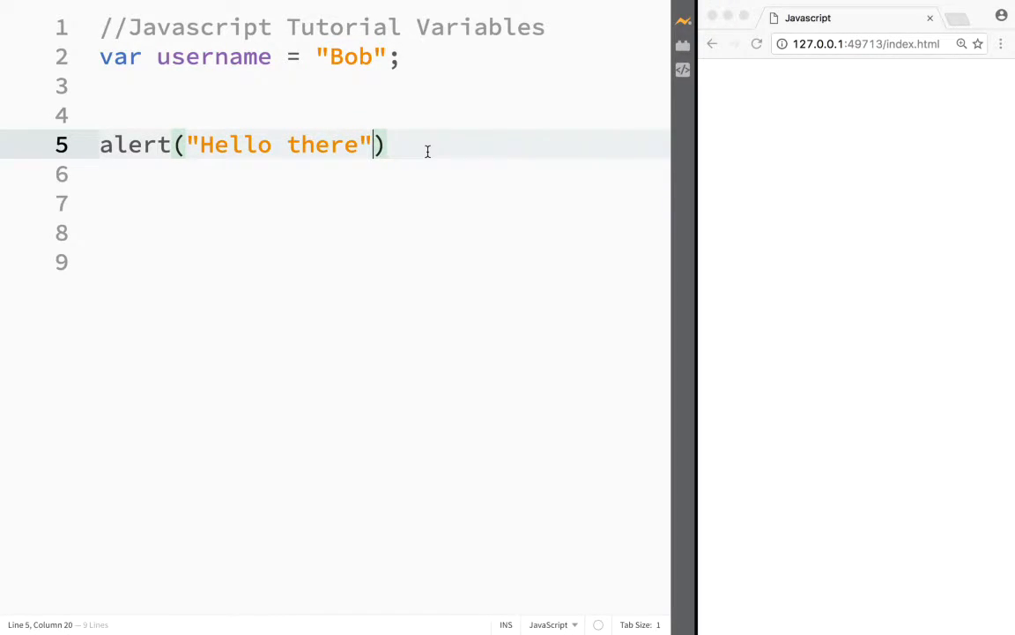
{"action": "type", "text": "\" \""}
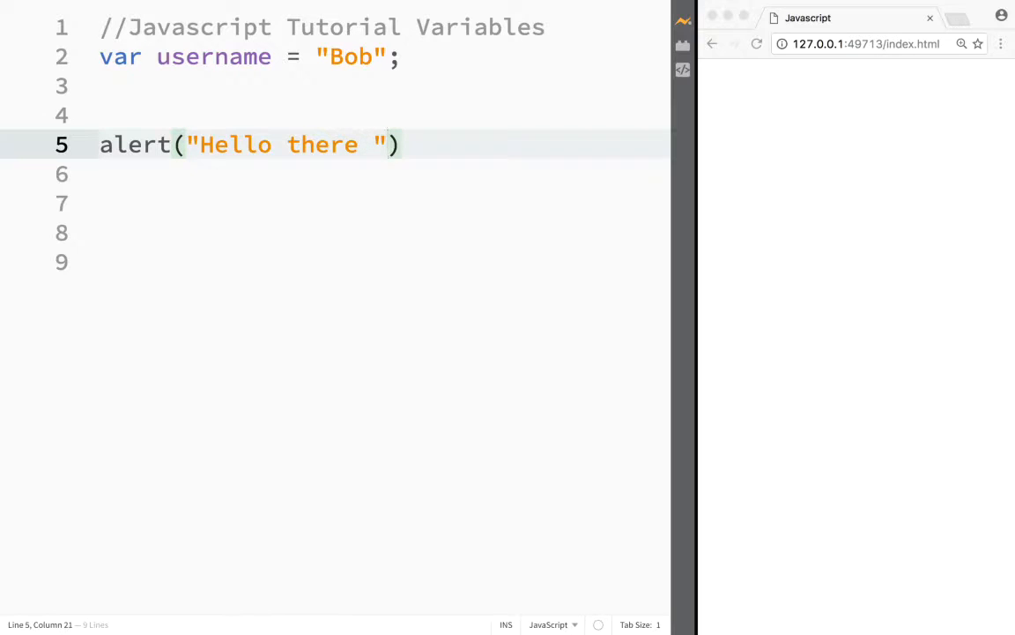
{"action": "type", "text": "+"}
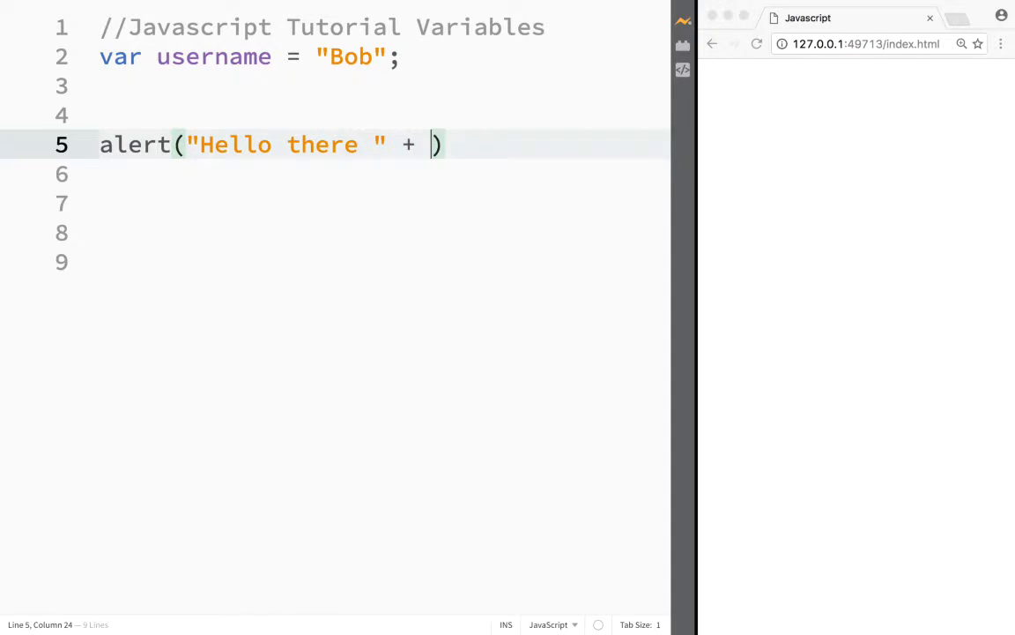
{"action": "type", "text": "usern"}
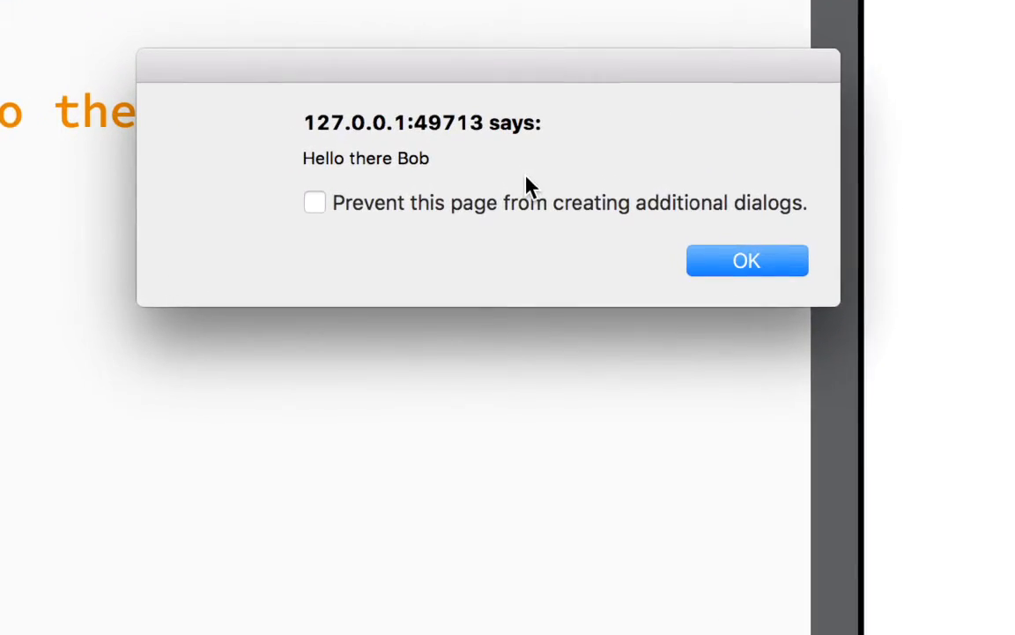
Dismiss the Hello there Bob alert in Chrome.
{"action": "left_click", "coordinate": [748, 261]}
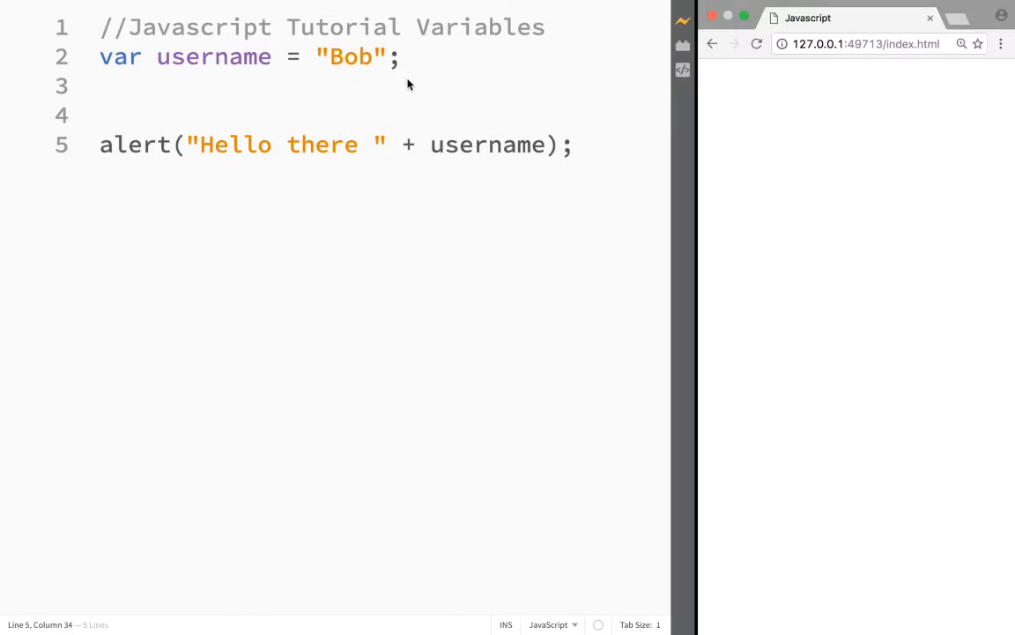
{"action": "mouse_move", "coordinate": [343, 84]}
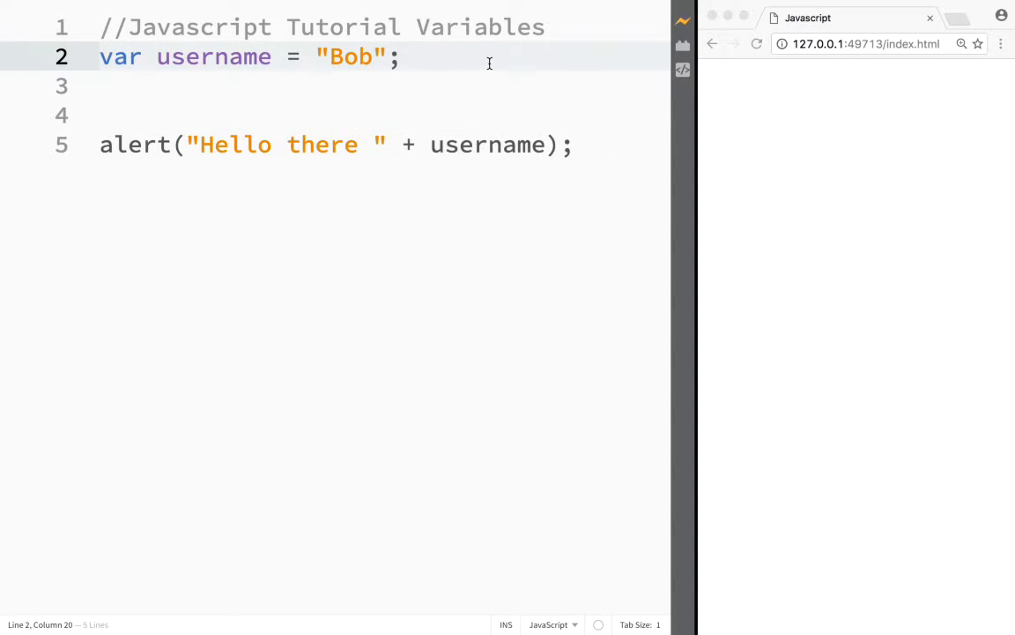
Set username to "Susy" and dismiss the resulting Hello there Susy alert.
{"action": "type", "text": "Susy"}
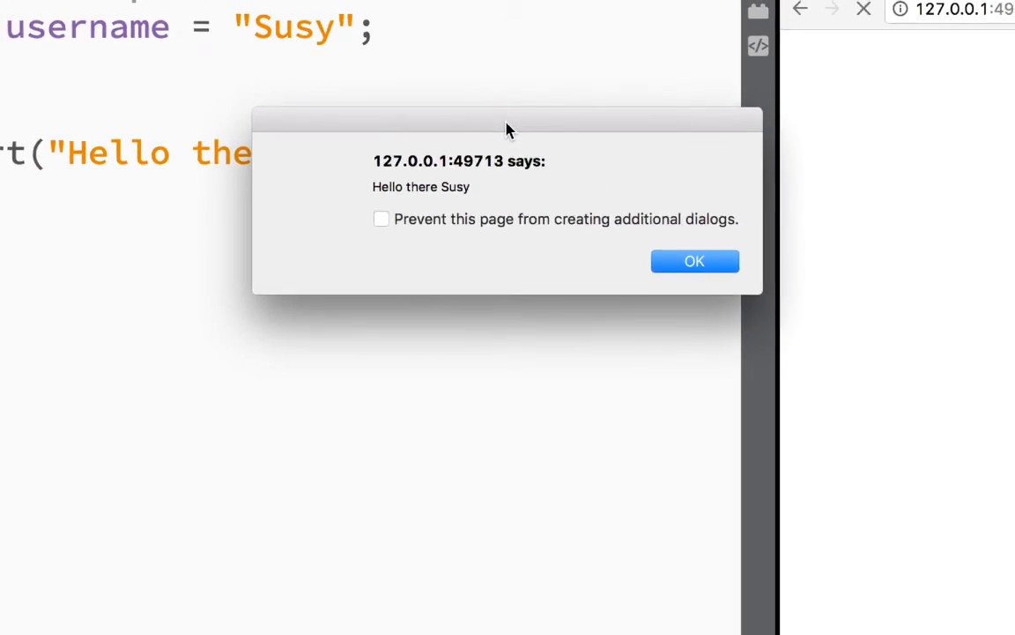
{"action": "left_click", "coordinate": [695, 261]}
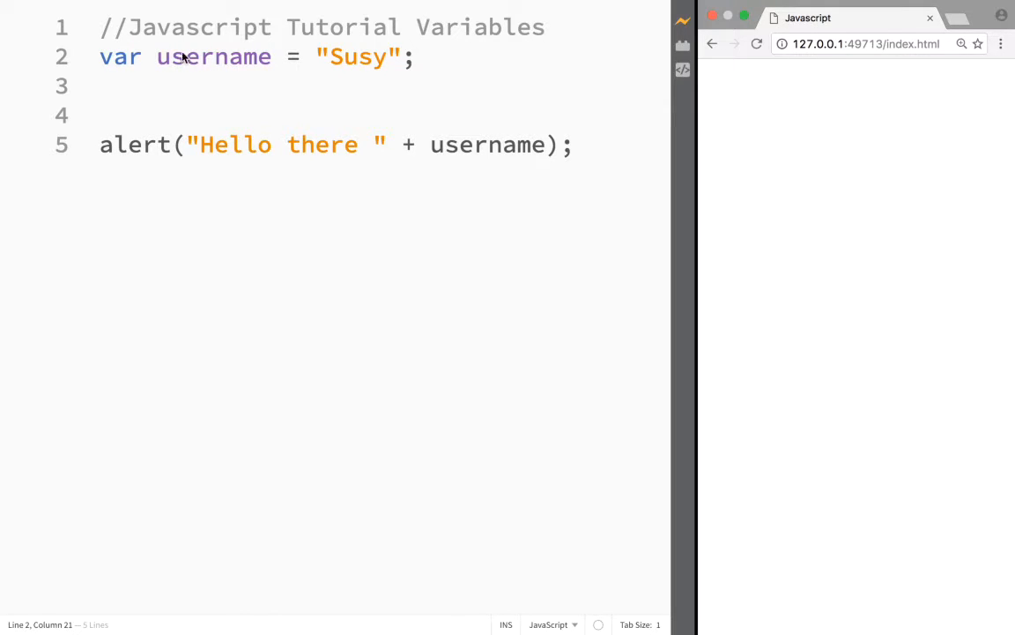
{"action": "mouse_move", "coordinate": [359, 37]}
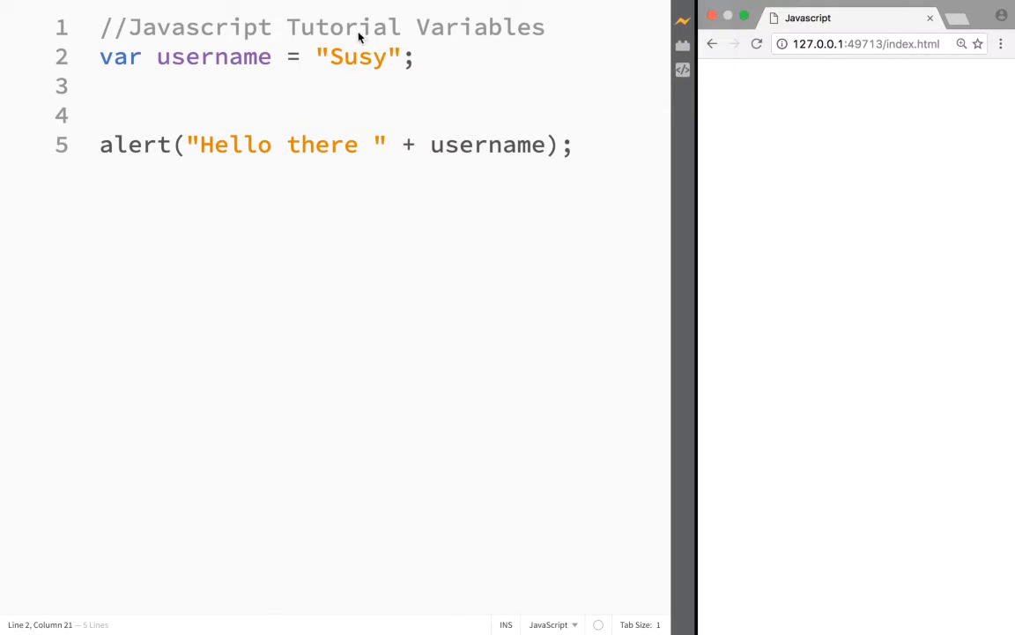
{"action": "mouse_move", "coordinate": [336, 11]}
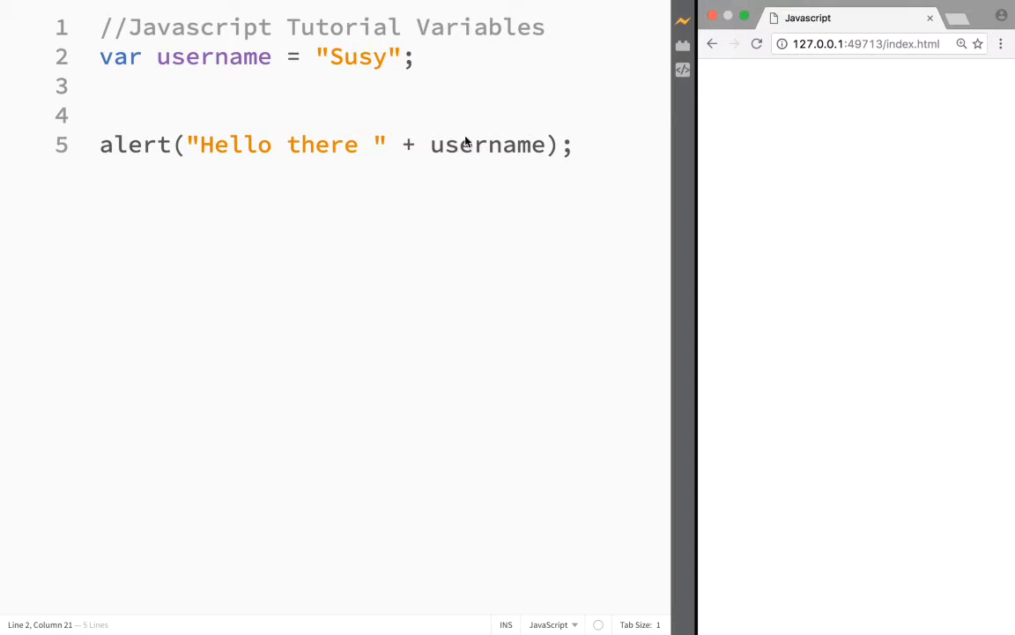
{"action": "mouse_move", "coordinate": [426, 95]}
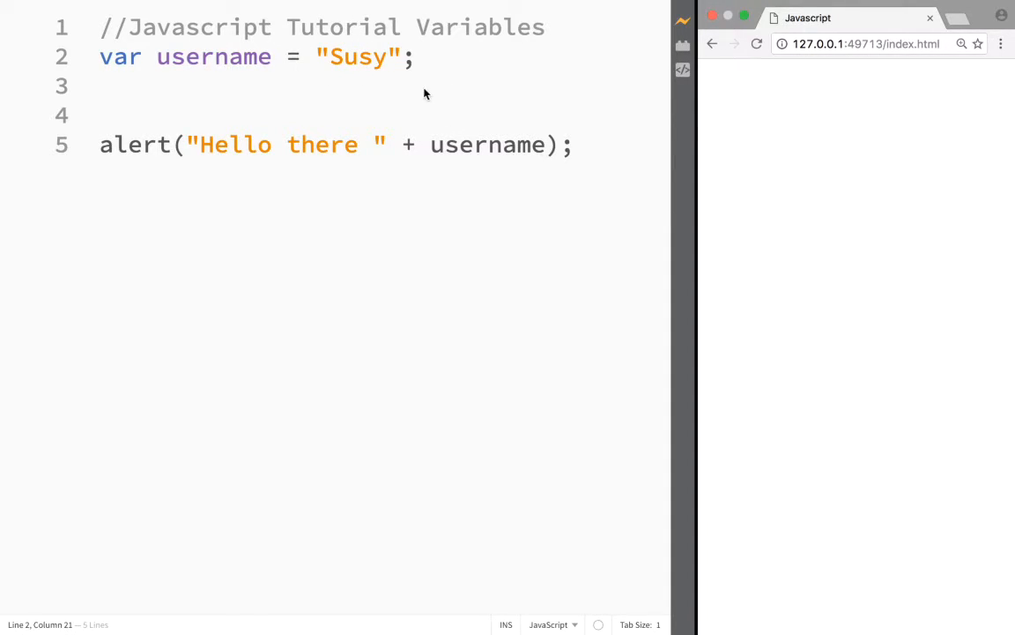
{"action": "mouse_move", "coordinate": [416, 102]}
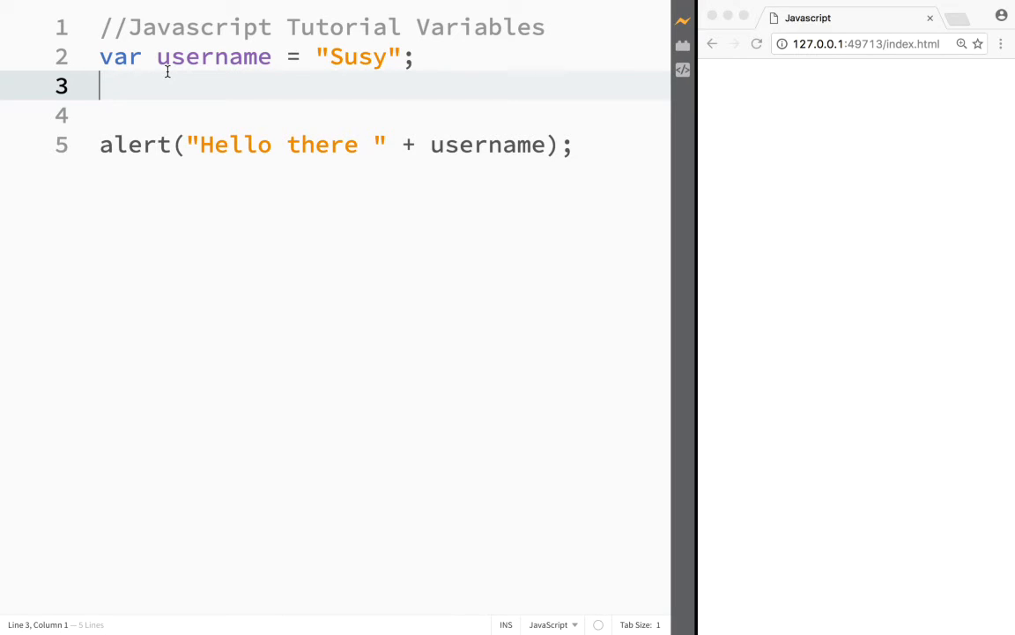
Start typing a new var declaration on line 3.
{"action": "type", "text": "va"}
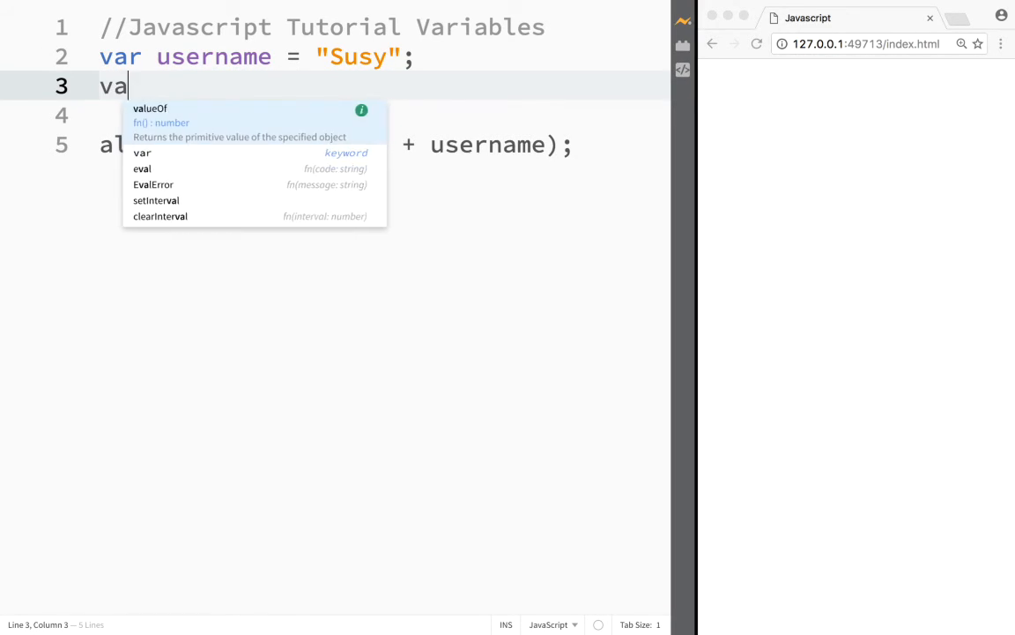